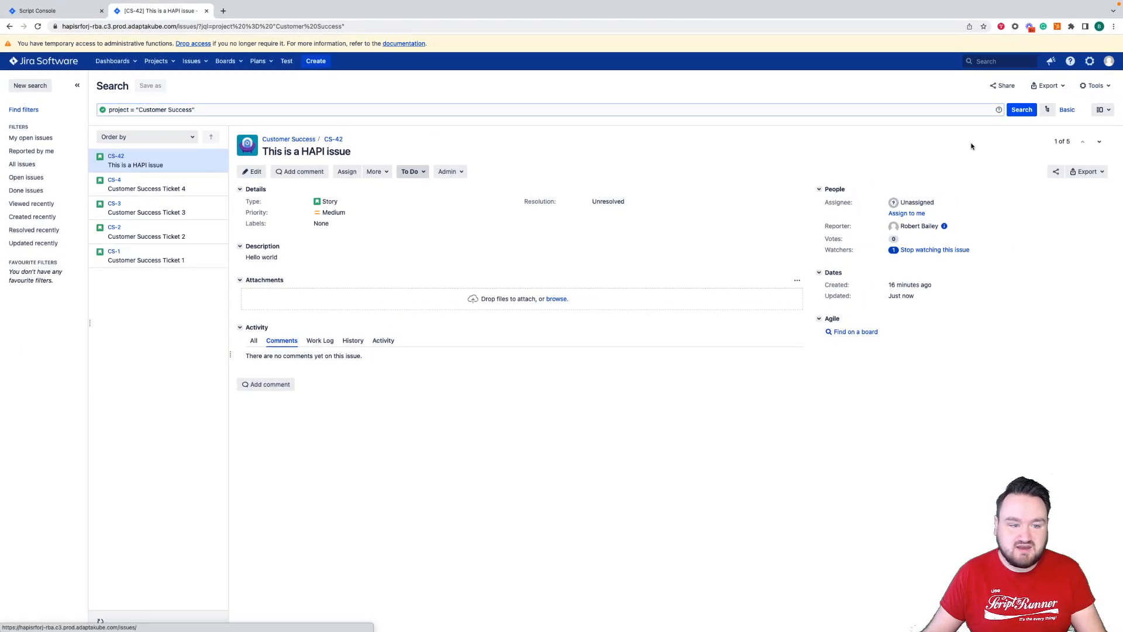
- Run the original Script Console script and check the five 'A new bug' bugs in the issue search
{"action": "left_click", "coordinate": [54, 11]}
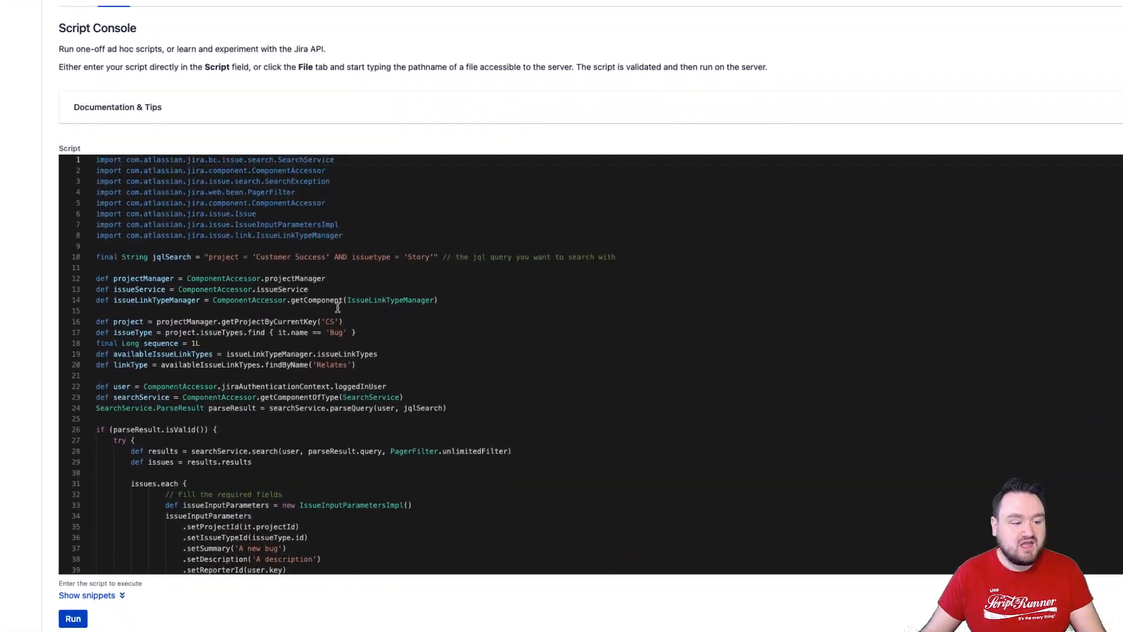
{"action": "scroll", "scroll_direction": "down", "scroll_amount": 3}
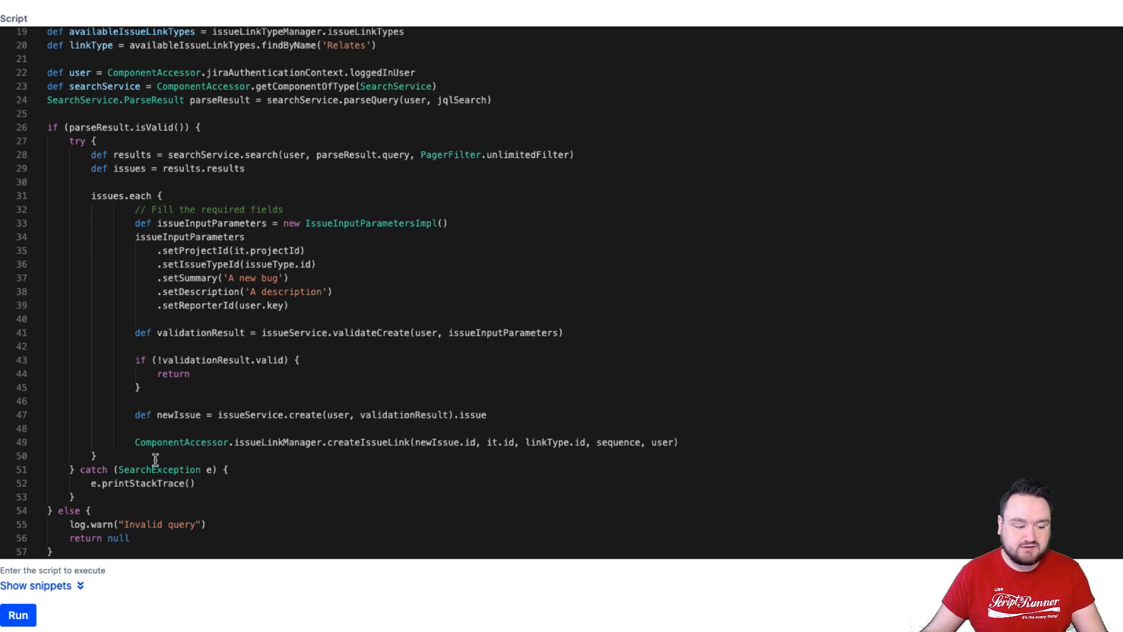
{"action": "left_click", "coordinate": [18, 615]}
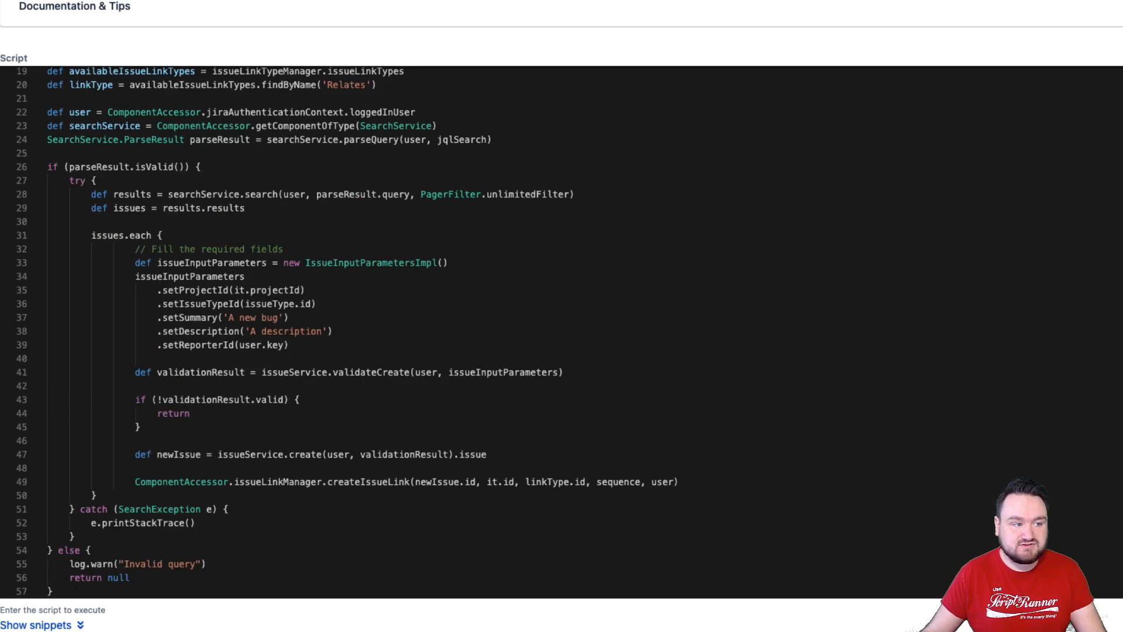
{"action": "left_click", "coordinate": [158, 11]}
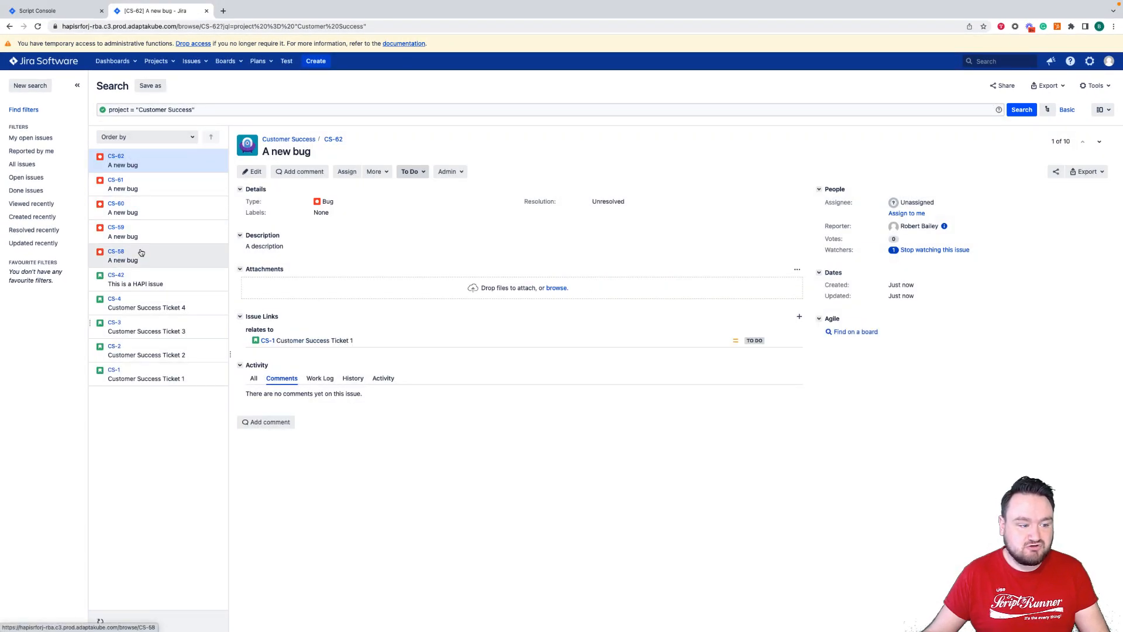
- Return from the issue list to the Script Console editor with the unchanged script
{"action": "left_click", "coordinate": [116, 278]}
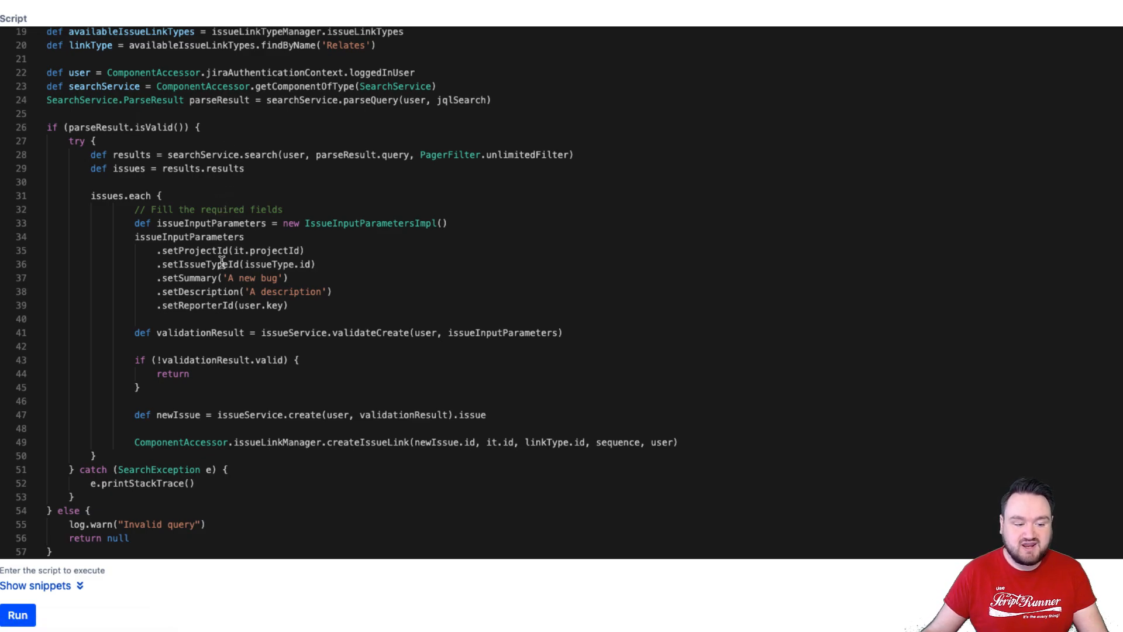
{"action": "mouse_move", "coordinate": [247, 202]}
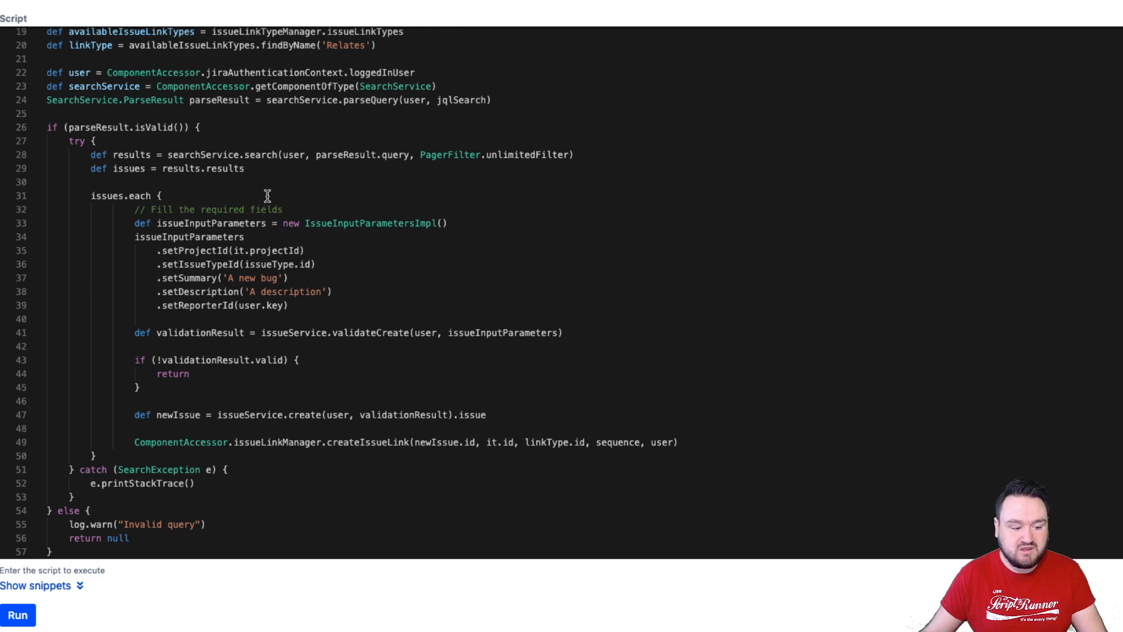
{"action": "mouse_move", "coordinate": [502, 414]}
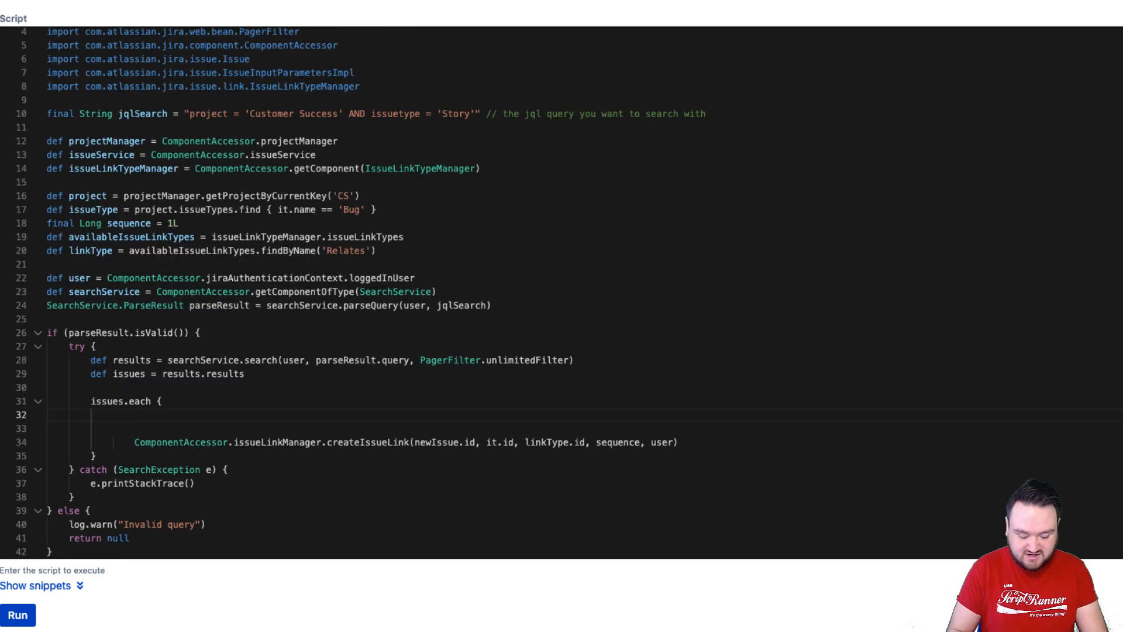
- Start def newIssue = Issues.create('CS', 'Bug') with the Customer Success key and Bug type
{"action": "type", "text": "def new"}
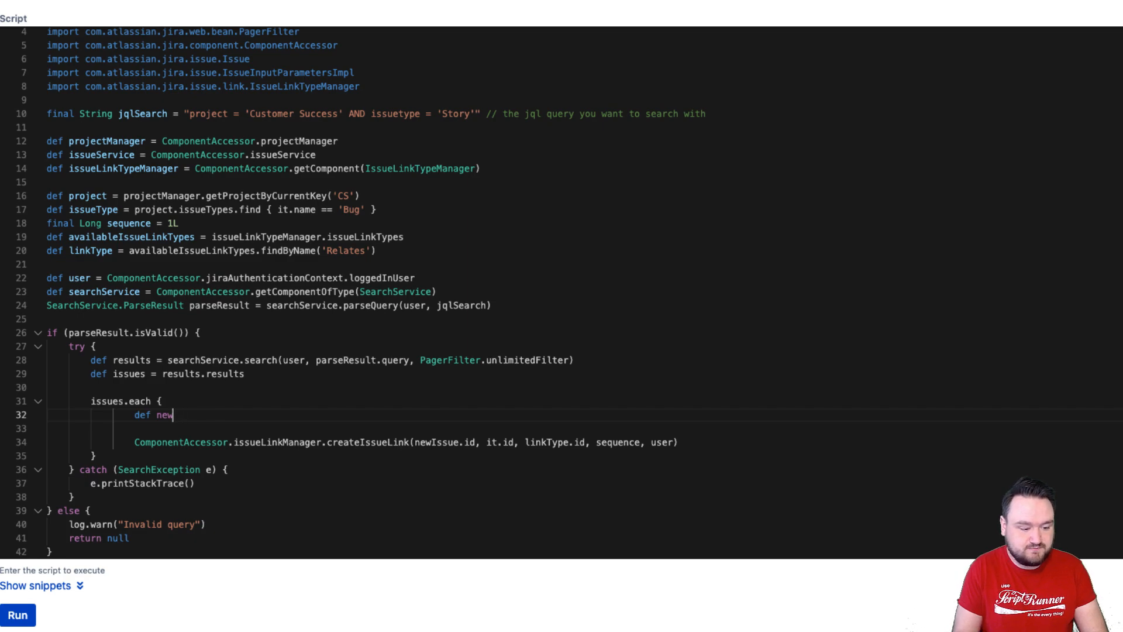
{"action": "type", "text": "Issue ="}
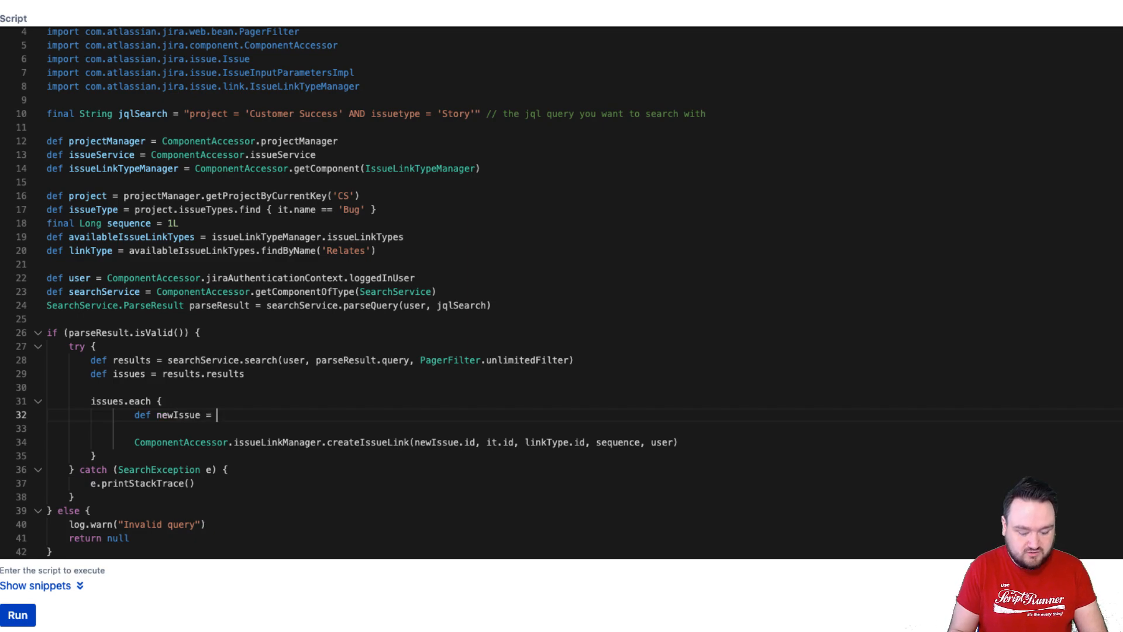
{"action": "type", "text": "ISsu"}
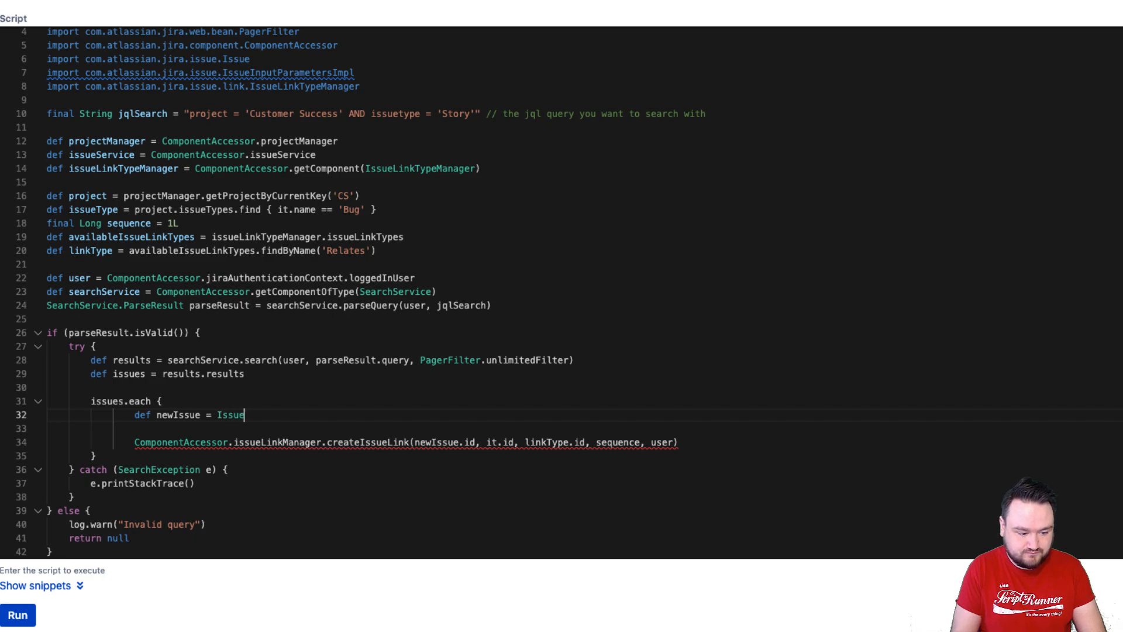
{"action": "type", "text": "s.crea"}
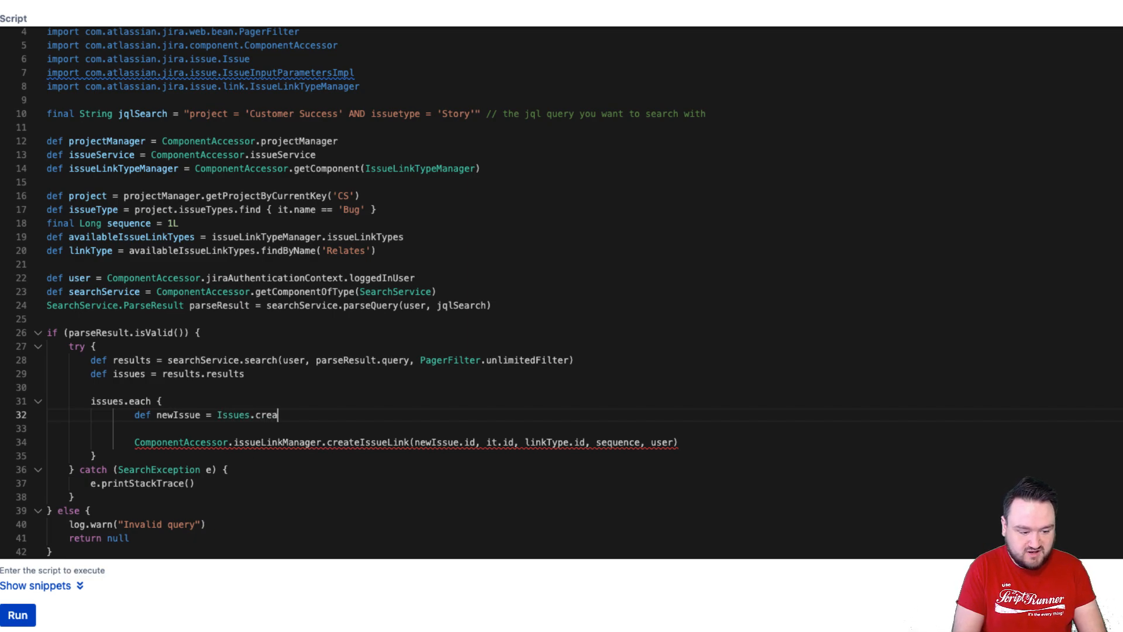
{"action": "type", "text": "a"}
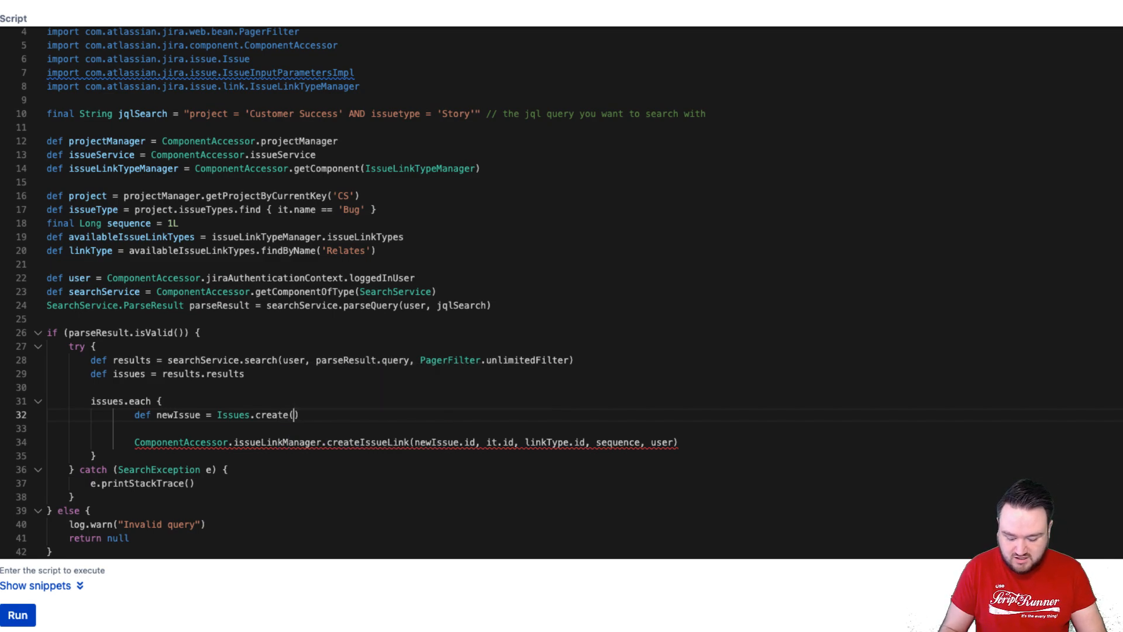
{"action": "type", "text": "'"}
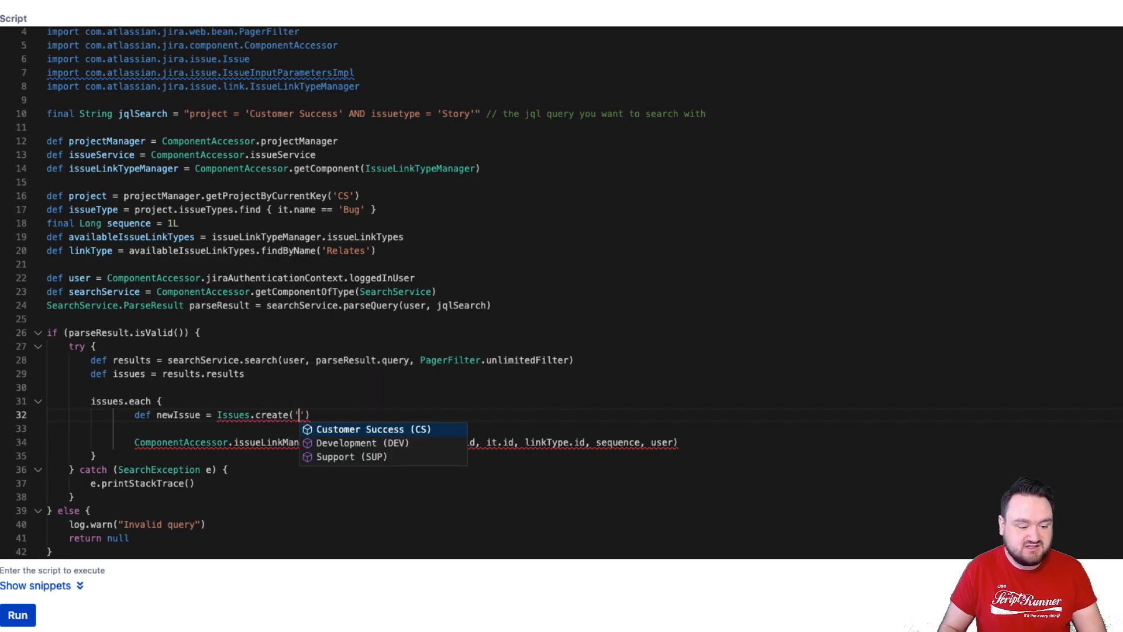
{"action": "left_click", "coordinate": [360, 428]}
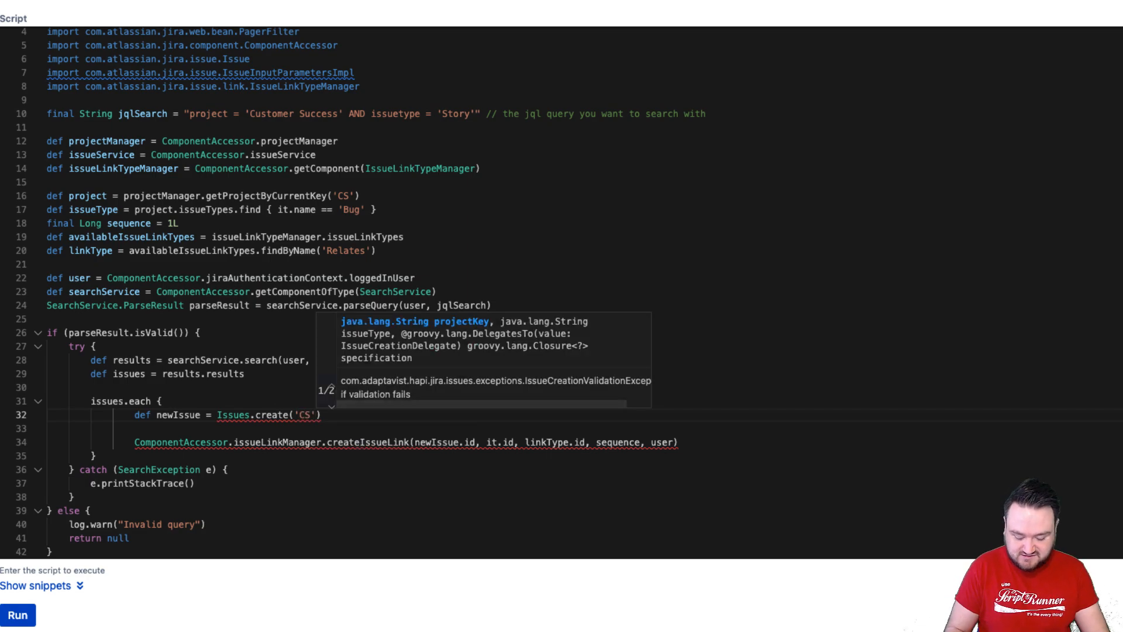
{"action": "type", "text": ", '"}
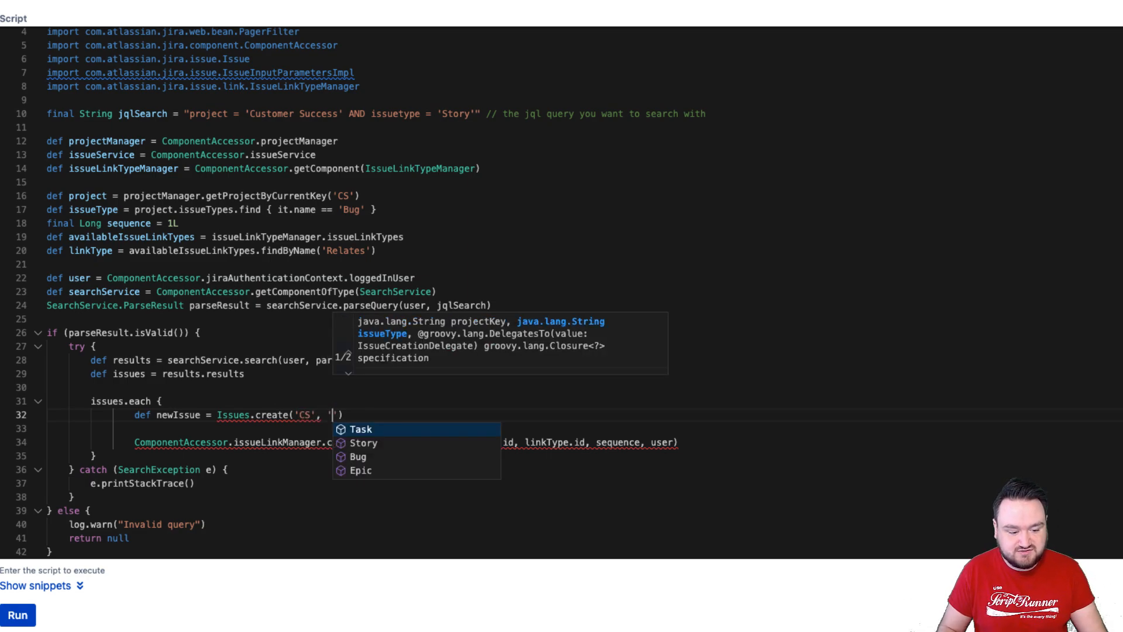
{"action": "type", "text": "Bug'"}
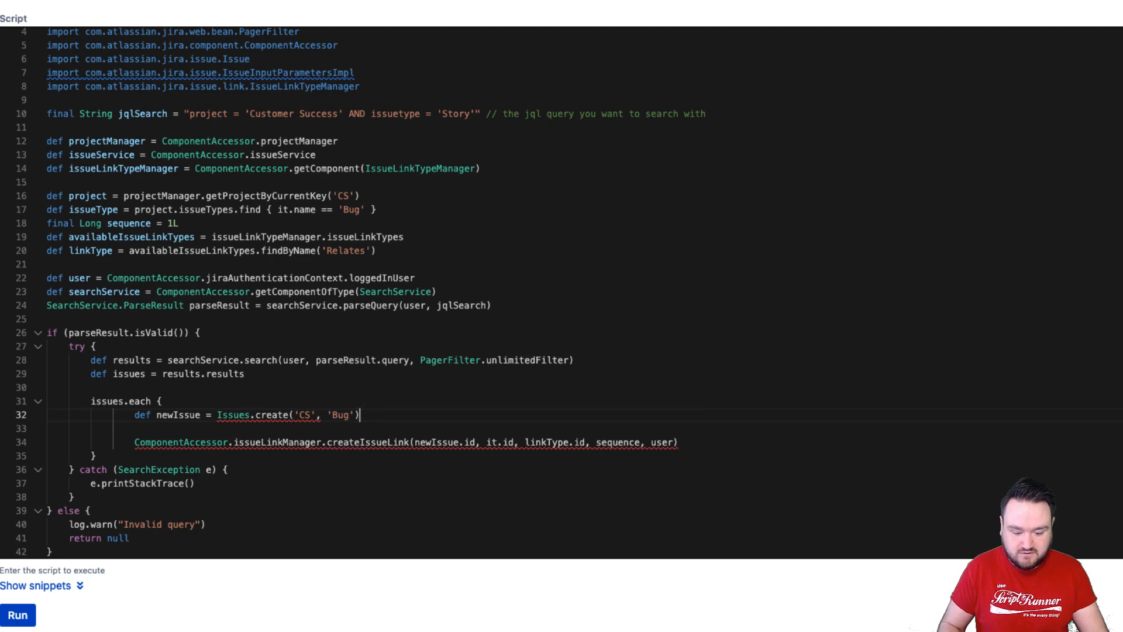
{"action": "type", "text": "{"}
{"action": "left_click", "coordinate": [365, 428]}
{"action": "type", "text": "setSummary('This is a "}
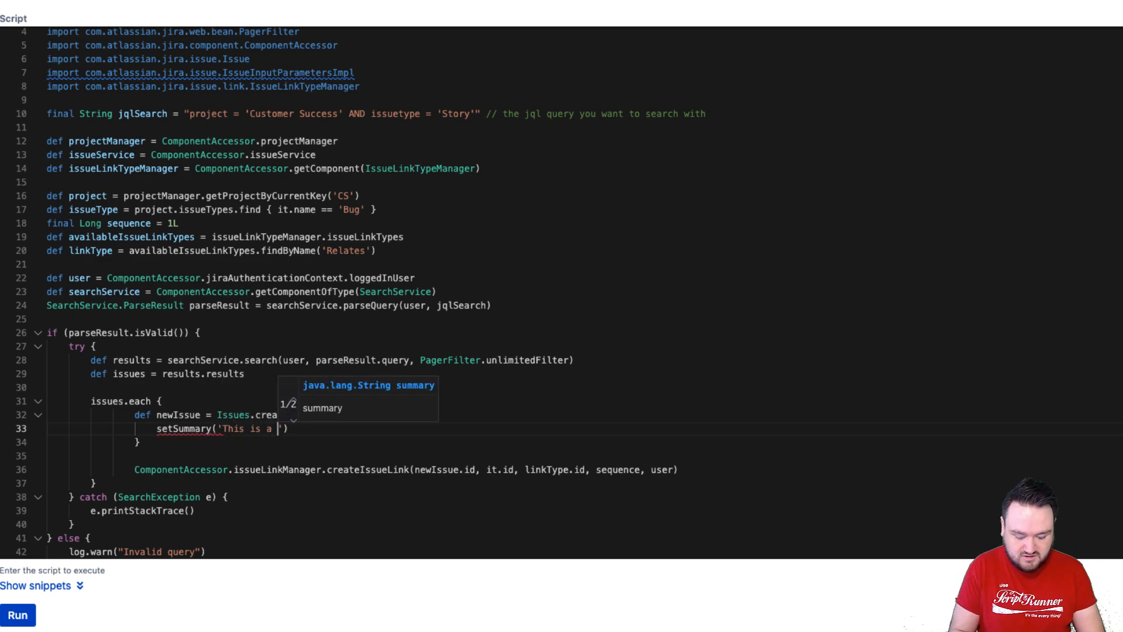
- Set the new issue's summary to 'This is a HAPI bug' and description to 'Hello world'
{"action": "type", "text": "HAPI bug"}
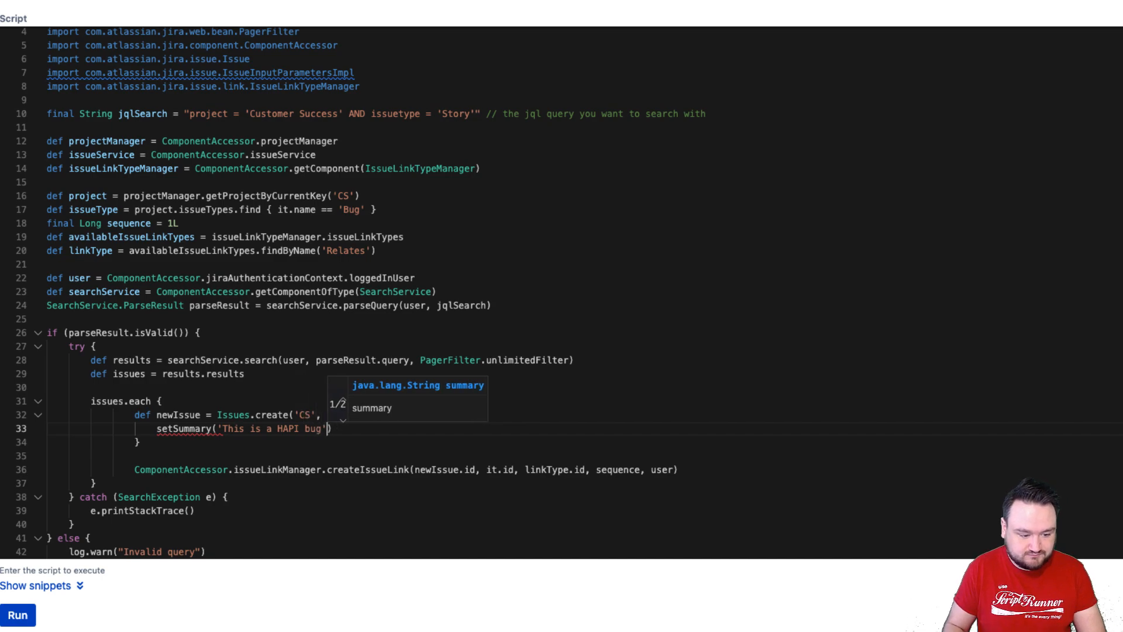
{"action": "type", "text": "setDescription('Hello"}
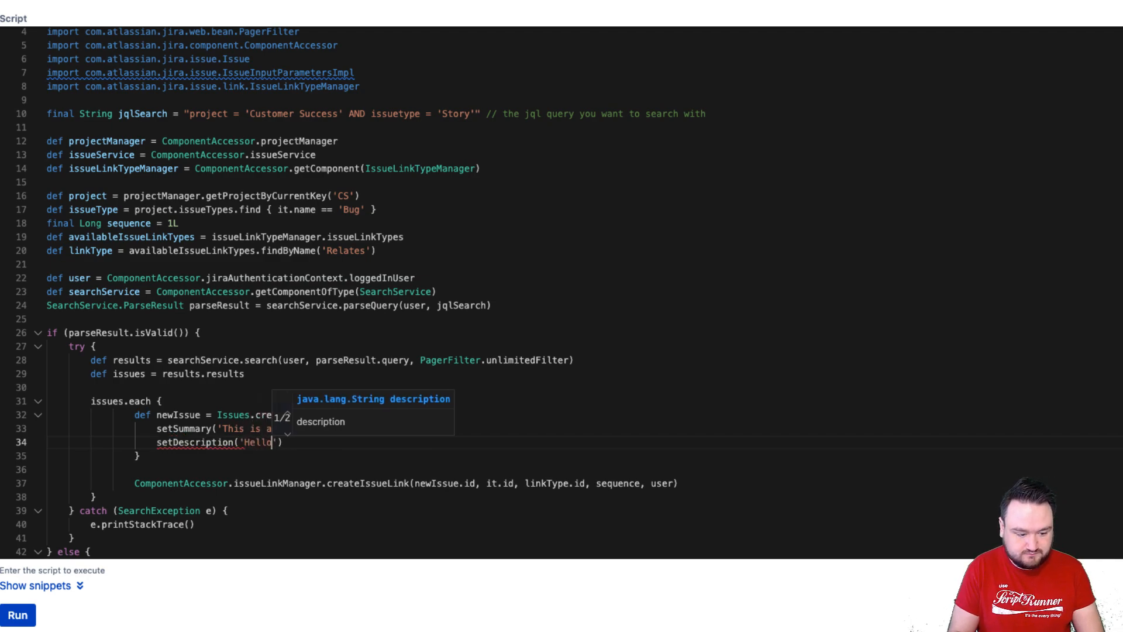
{"action": "type", "text": "world"}
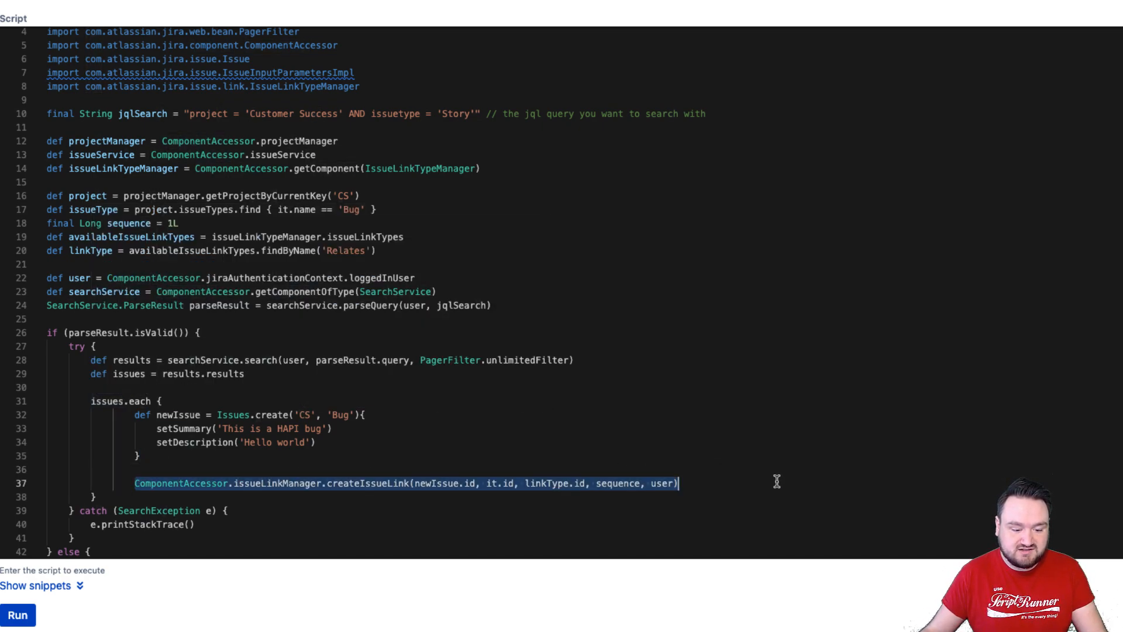
- Link each story to the new bug with it.link('relates to', newIssue)
{"action": "type", "text": "it.link("}
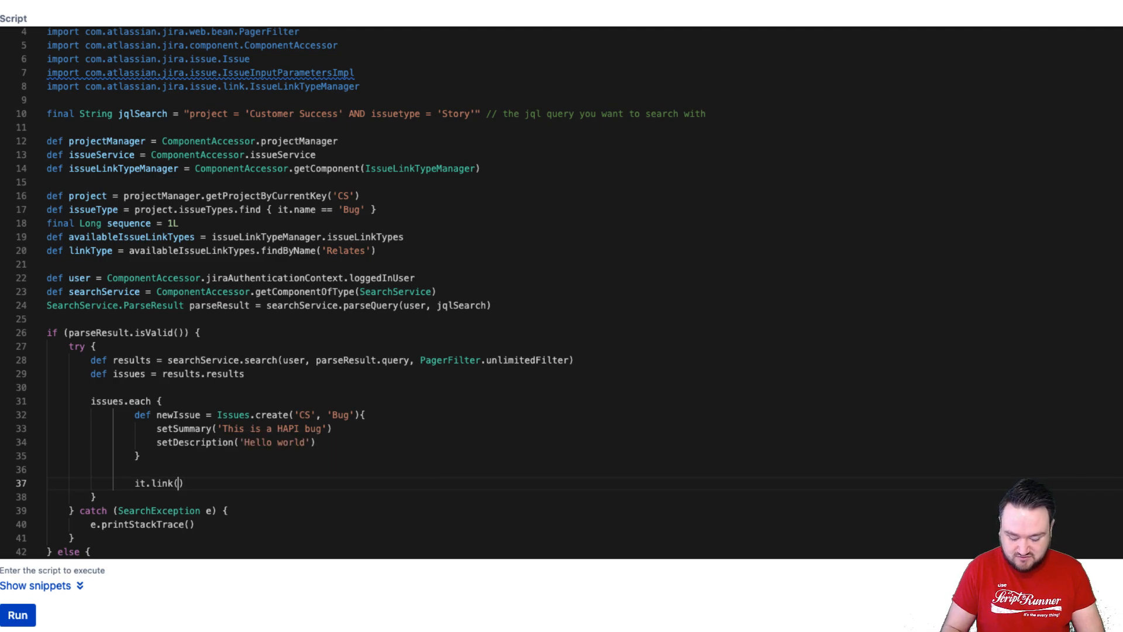
{"action": "type", "text": "''"}
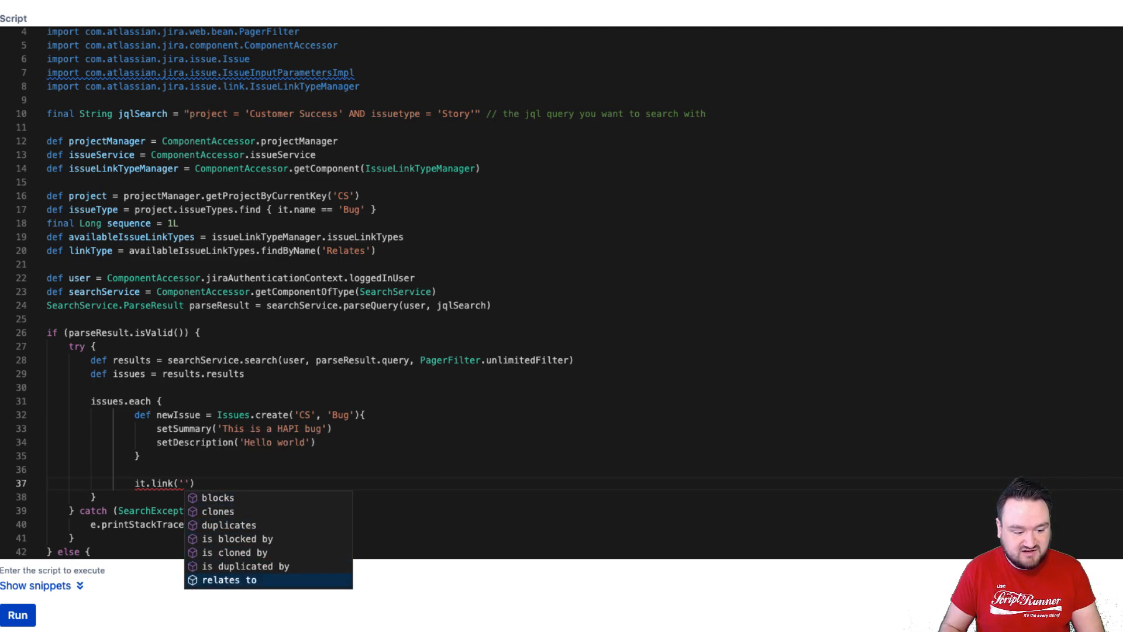
{"action": "left_click", "coordinate": [229, 579]}
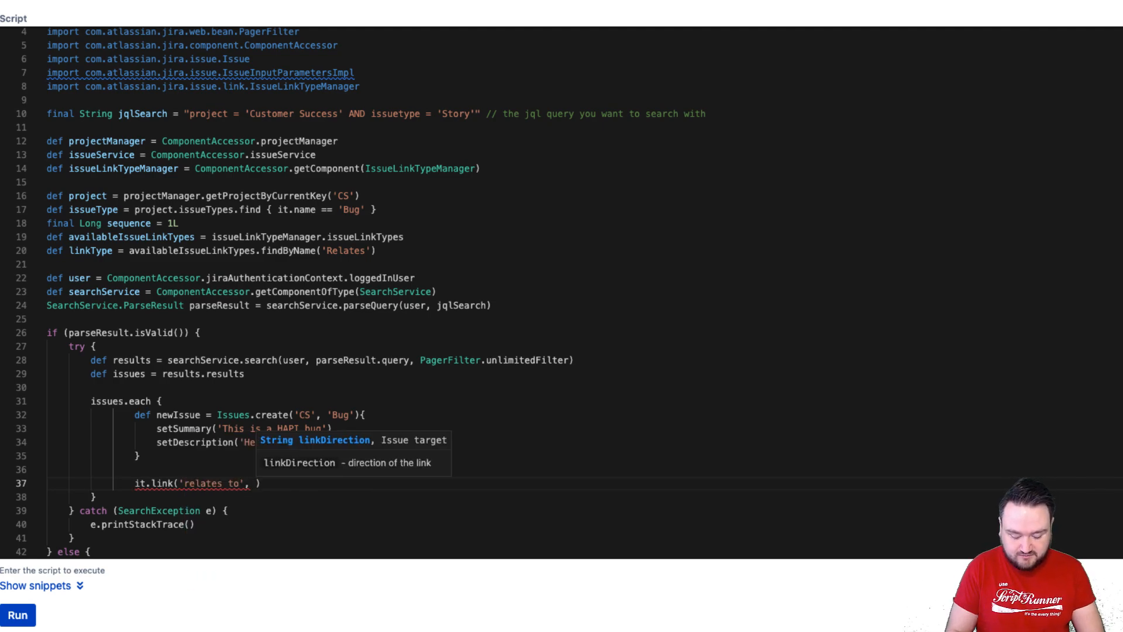
{"action": "type", "text": "newIssue"}
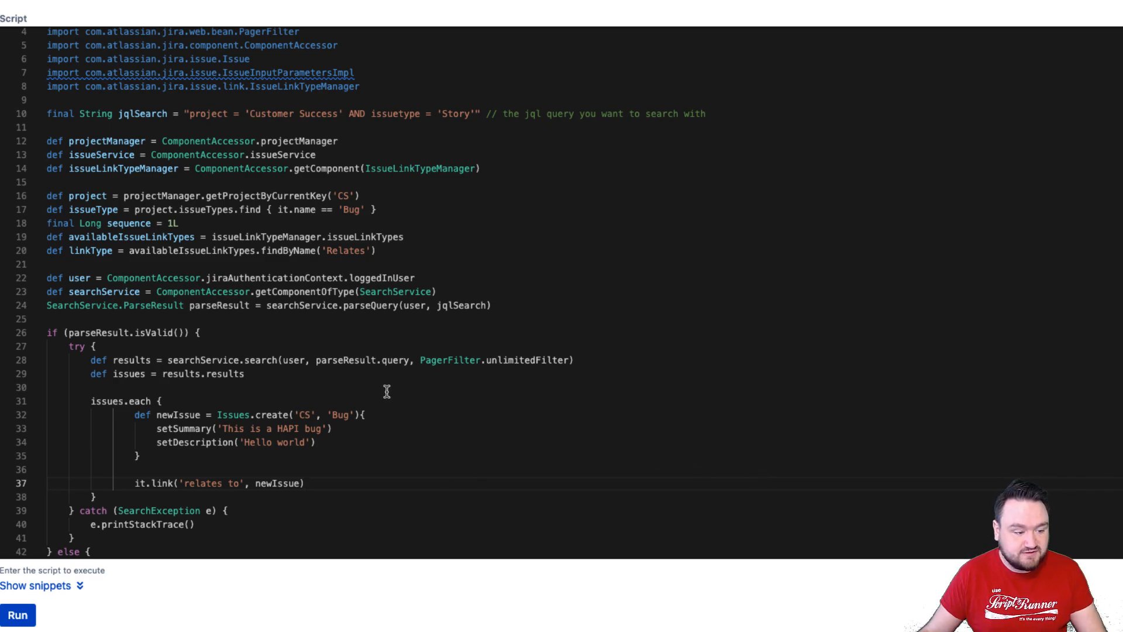
{"action": "mouse_move", "coordinate": [182, 158]}
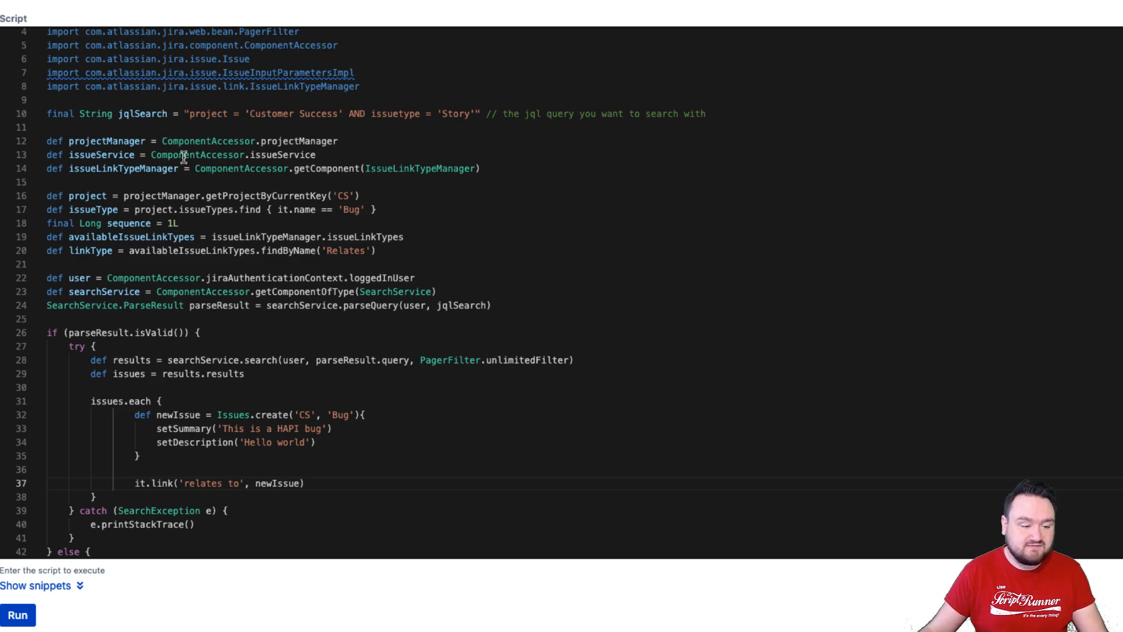
{"action": "mouse_move", "coordinate": [198, 154]}
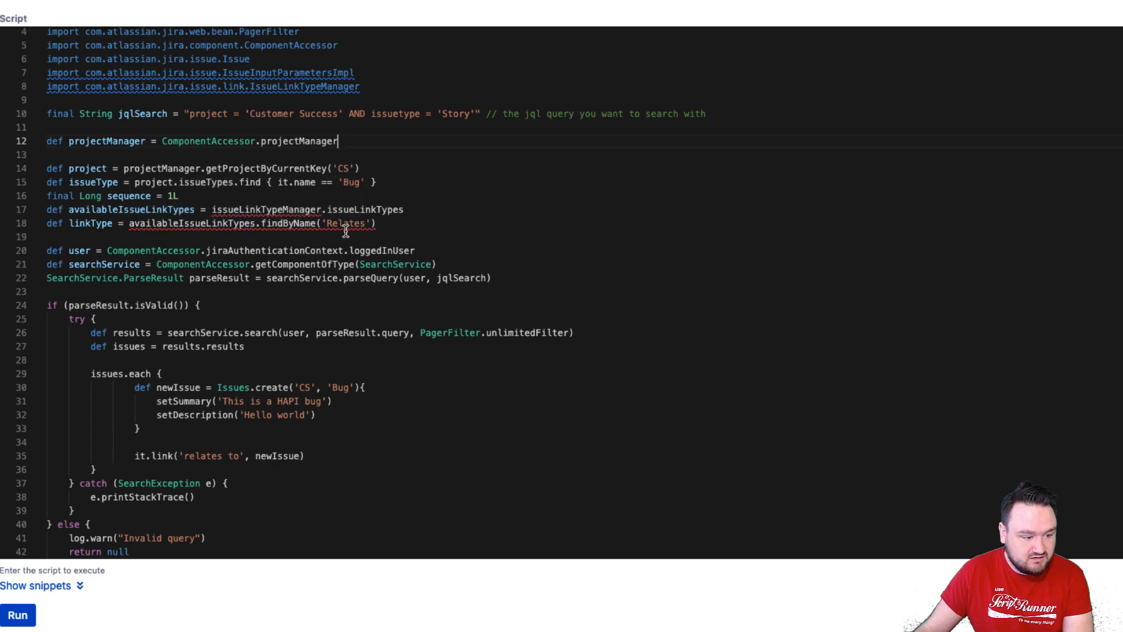
- Remove the unused manager and link-type variables and the two obsolete imports, then run
{"action": "left_click_drag", "start_coordinate": [47, 210], "coordinate": [376, 223]}
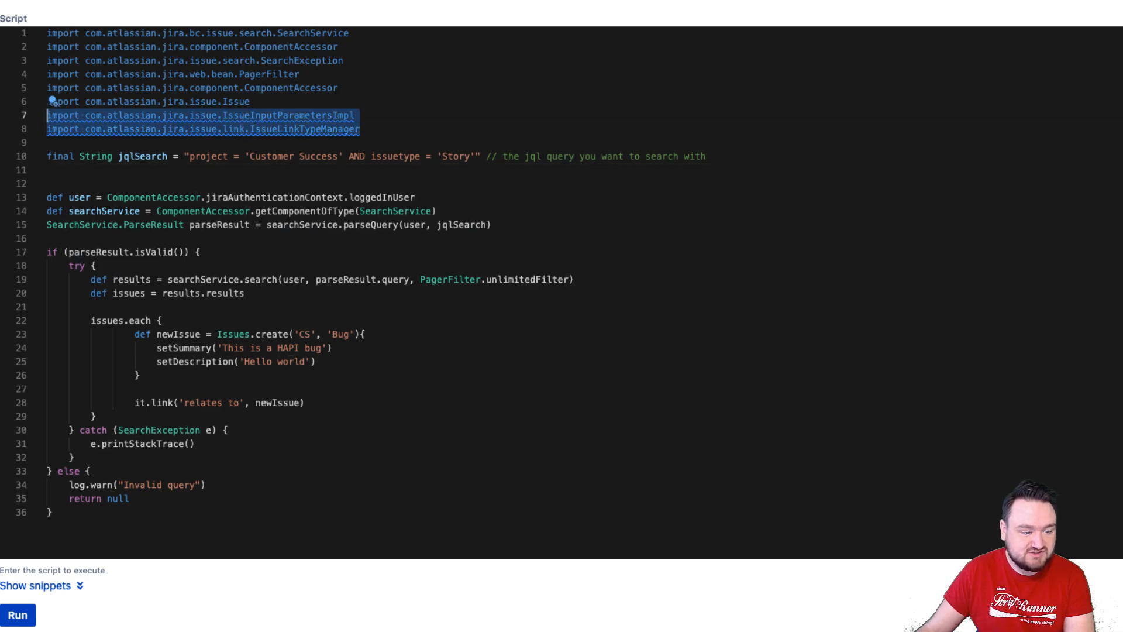
{"action": "key", "text": "Delete"}
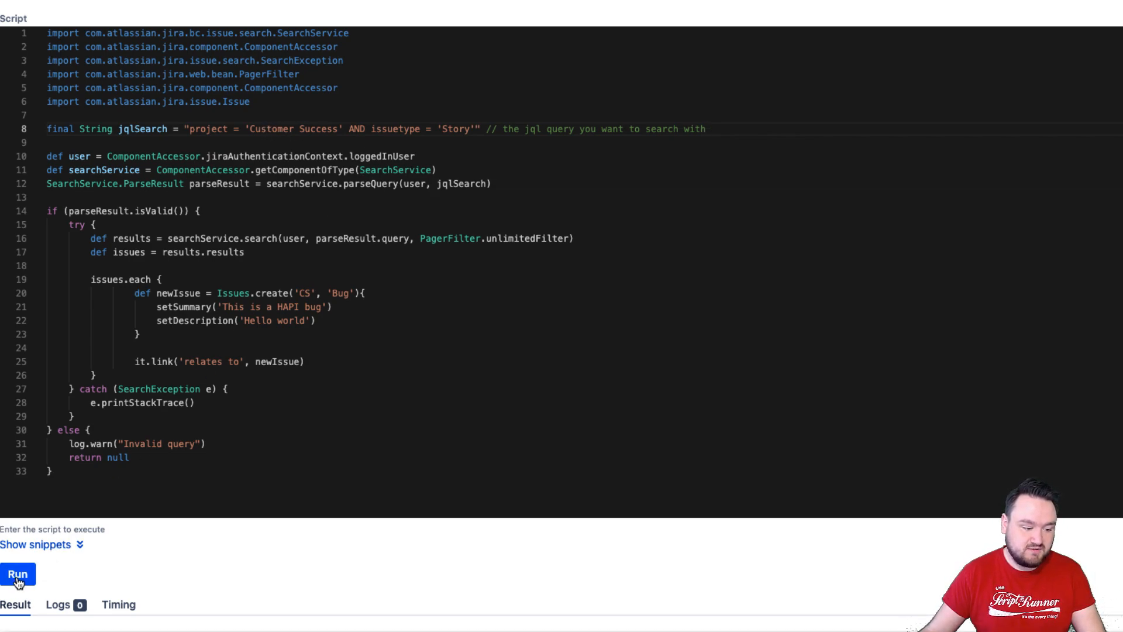
- Review the new 'This is a HAPI bug' bugs and story CS-42's related links to CS-58 and CS-63
{"action": "left_click", "coordinate": [17, 573]}
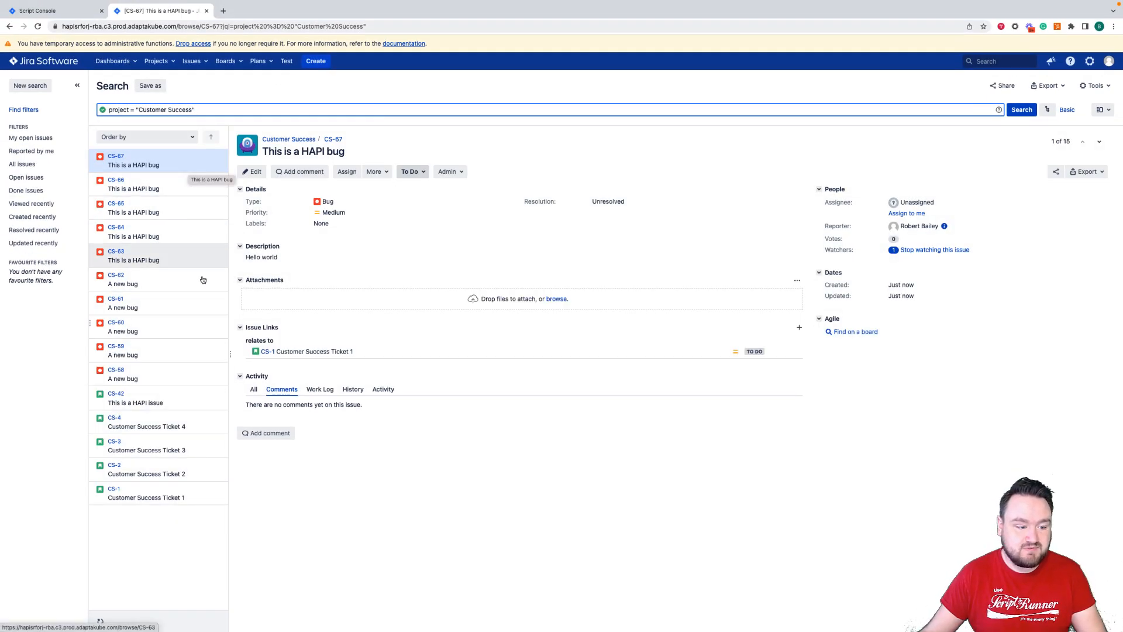
{"action": "left_click", "coordinate": [134, 397]}
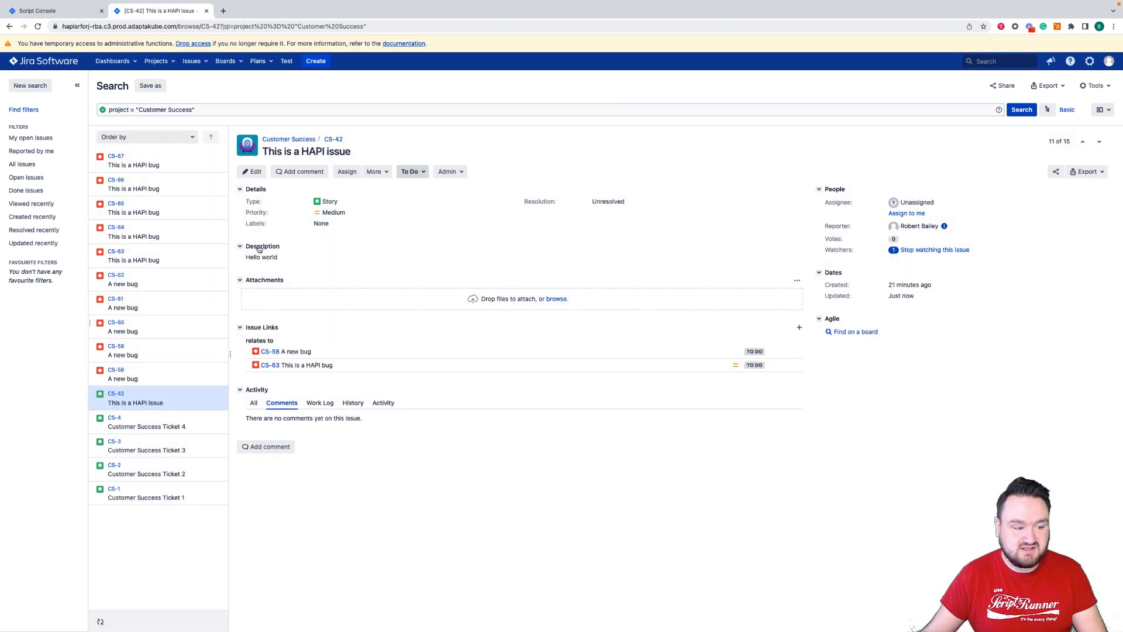